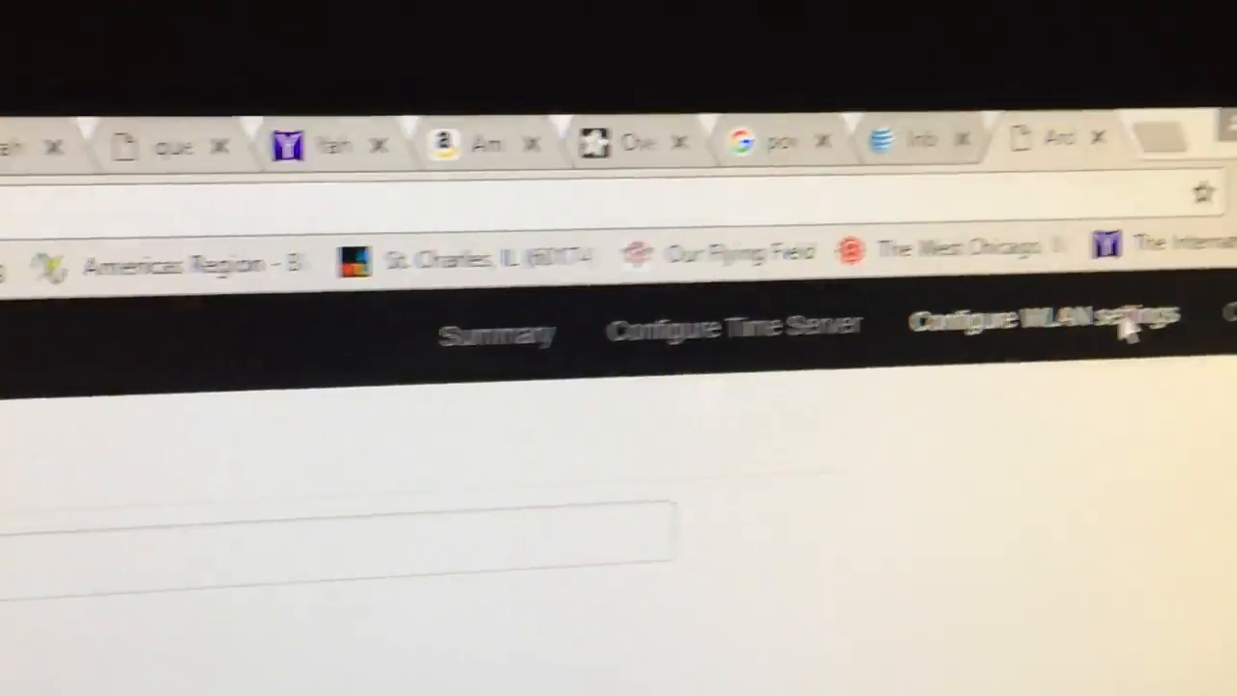
View the WLAN network settings, then go to the clock settings page.
left_click(1039, 324)
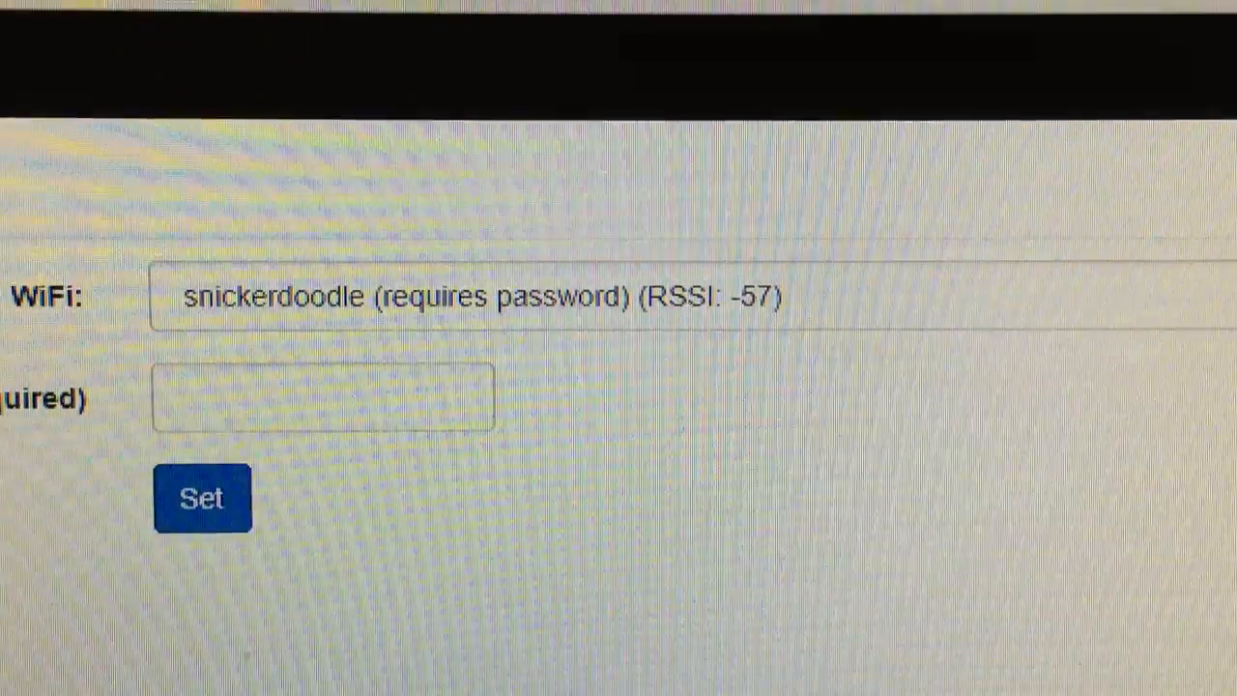
left_click(949, 244)
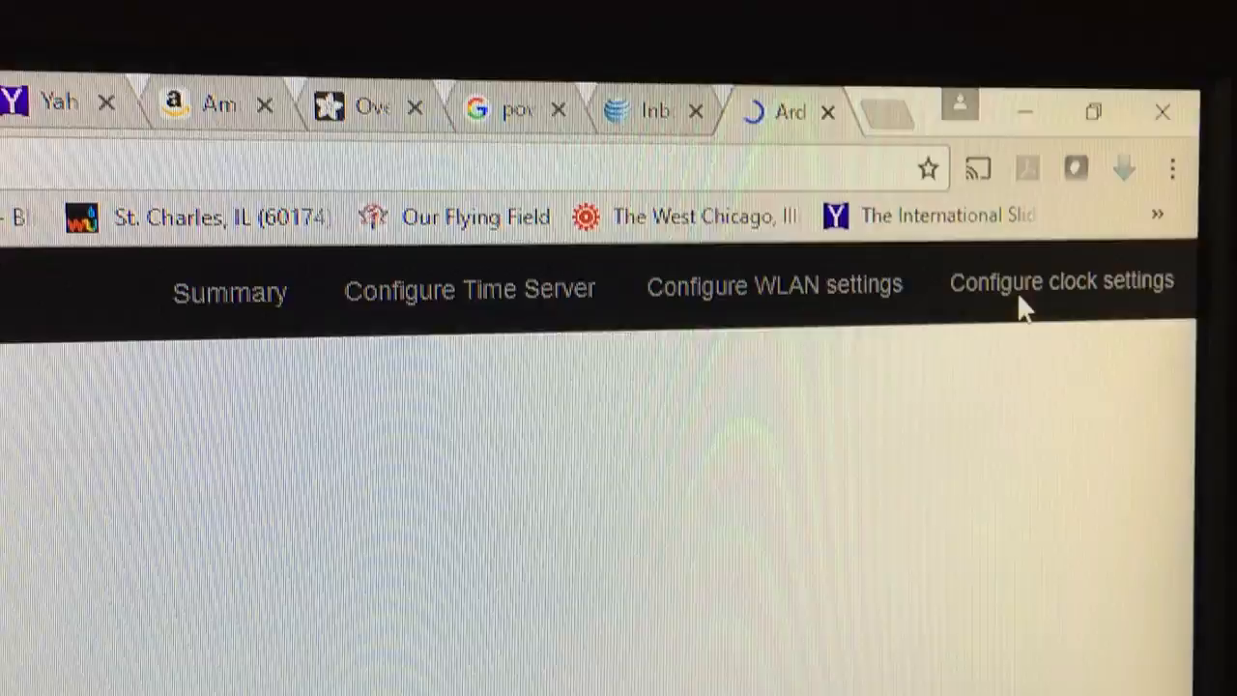
On the clock configuration page, set Blank leading zero to Show.
left_click(1061, 281)
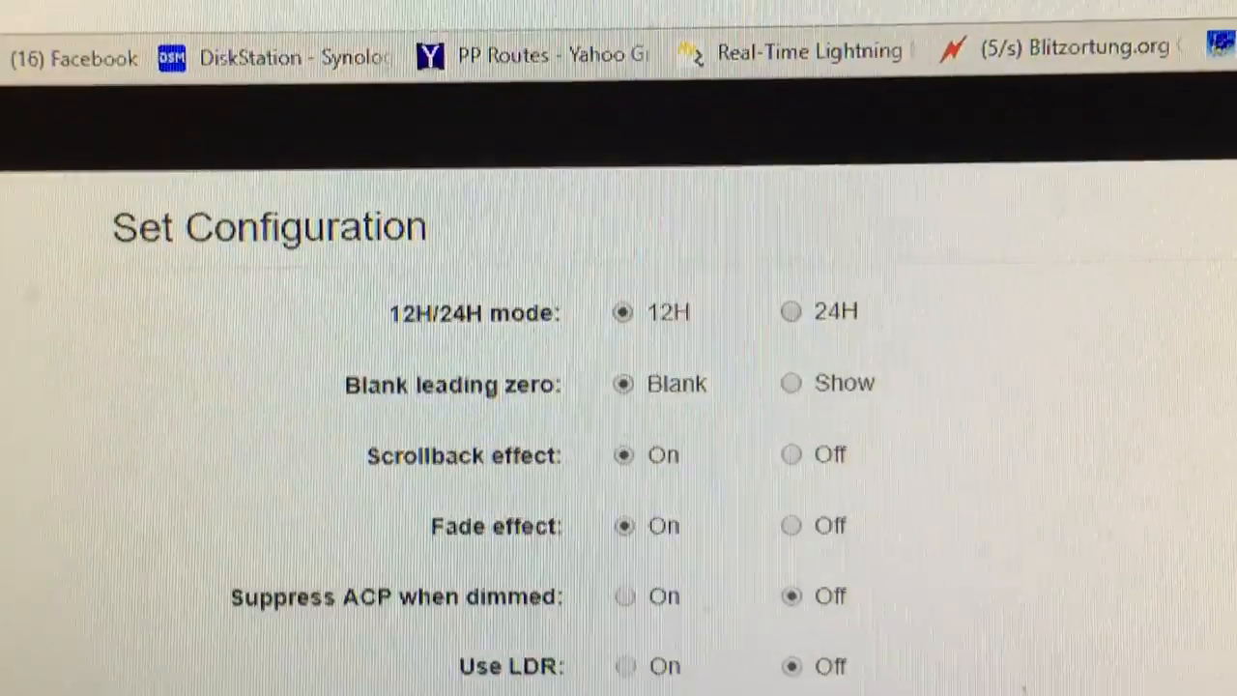
scroll("down", 3)
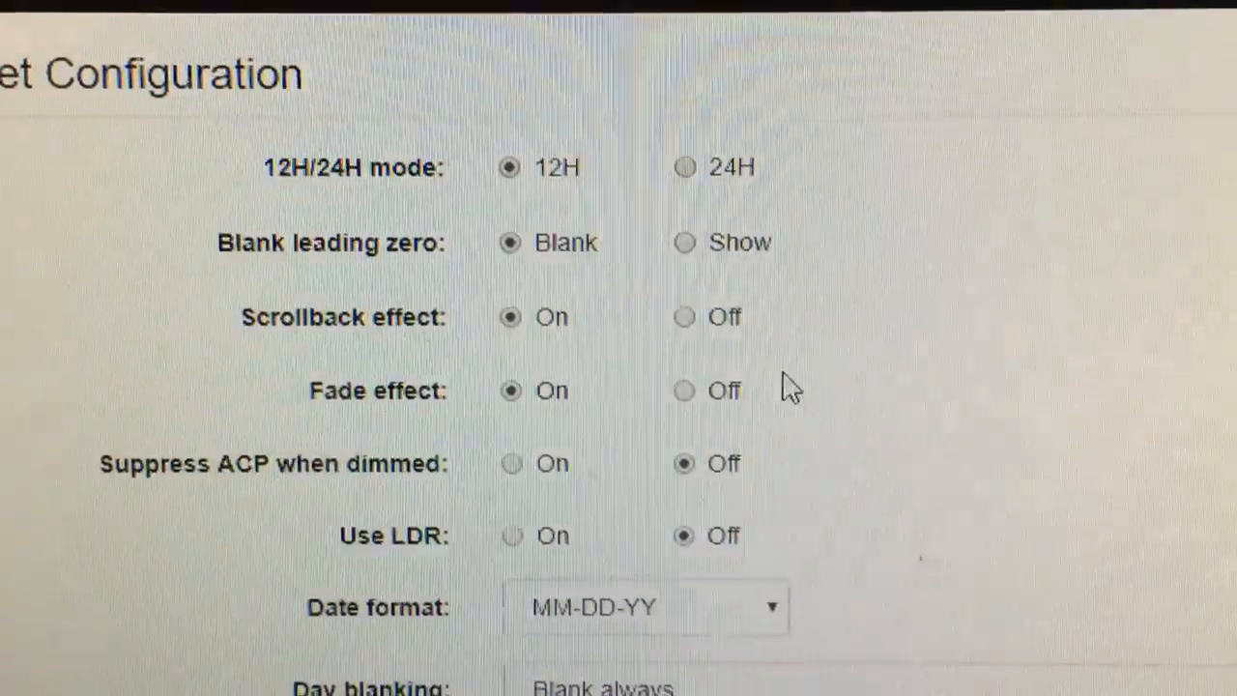
scroll("down", 3)
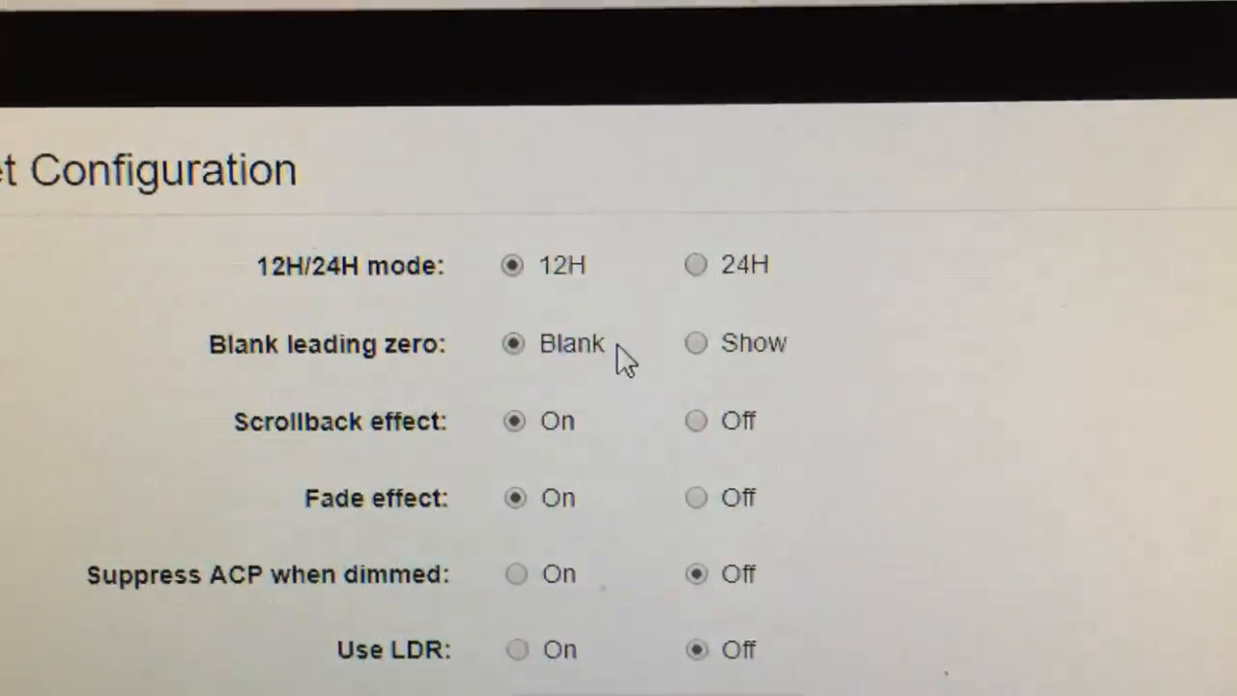
scroll("down", 3)
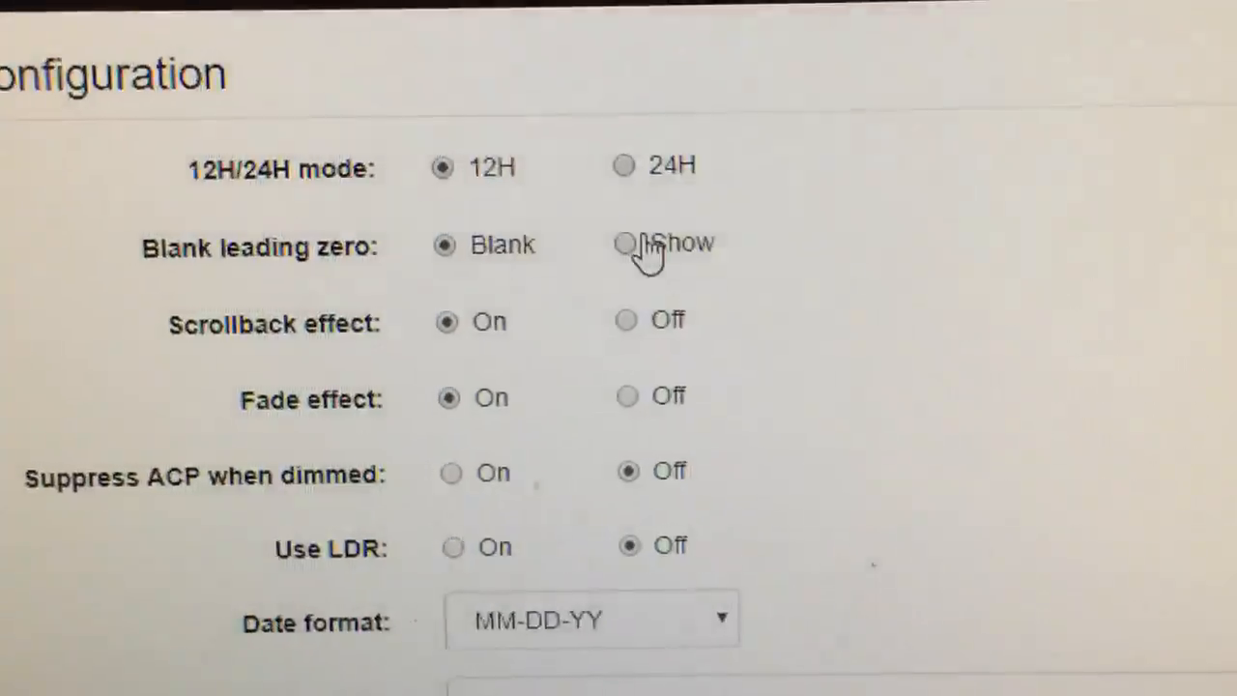
left_click(625, 244)
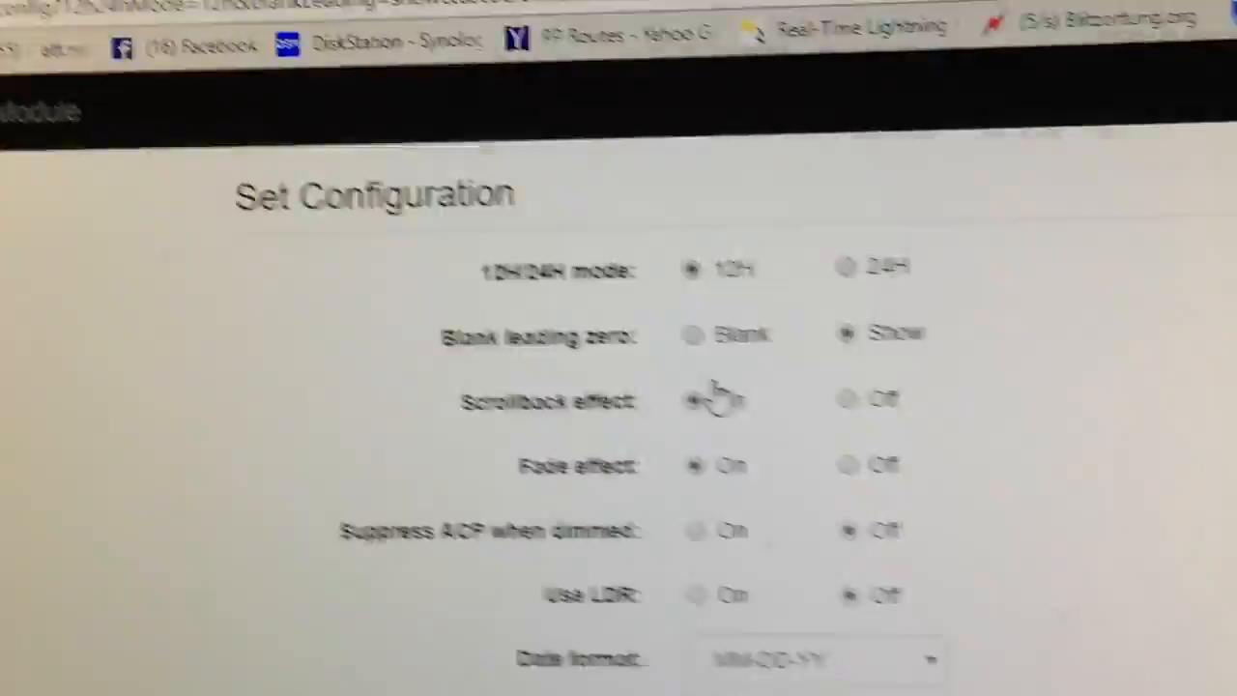
Switch Blank leading zero to Blank and review the remaining options below.
left_click(652, 325)
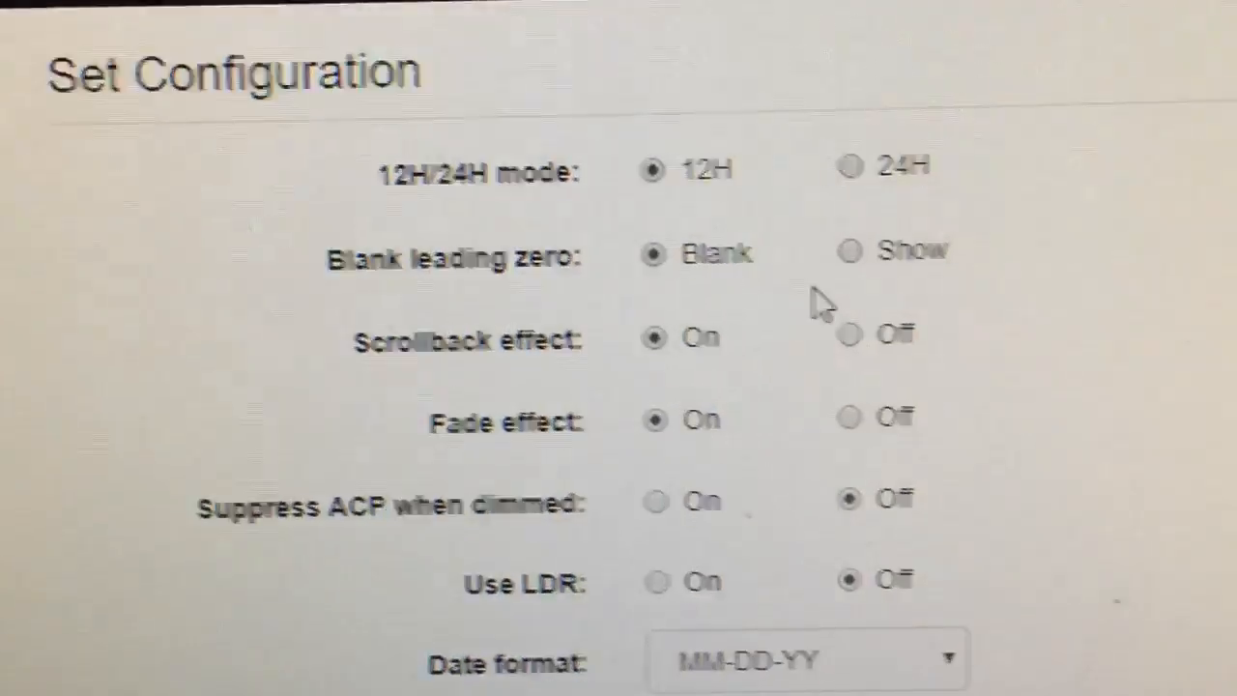
scroll("down", 3)
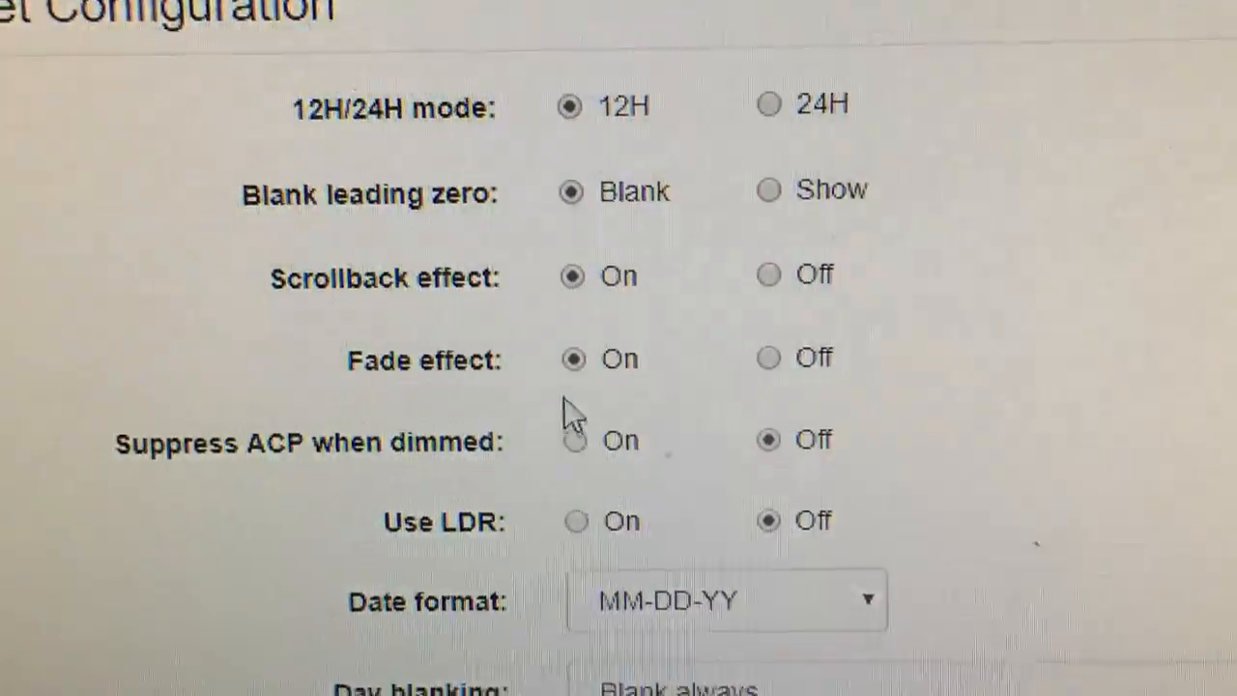
scroll("down", 3)
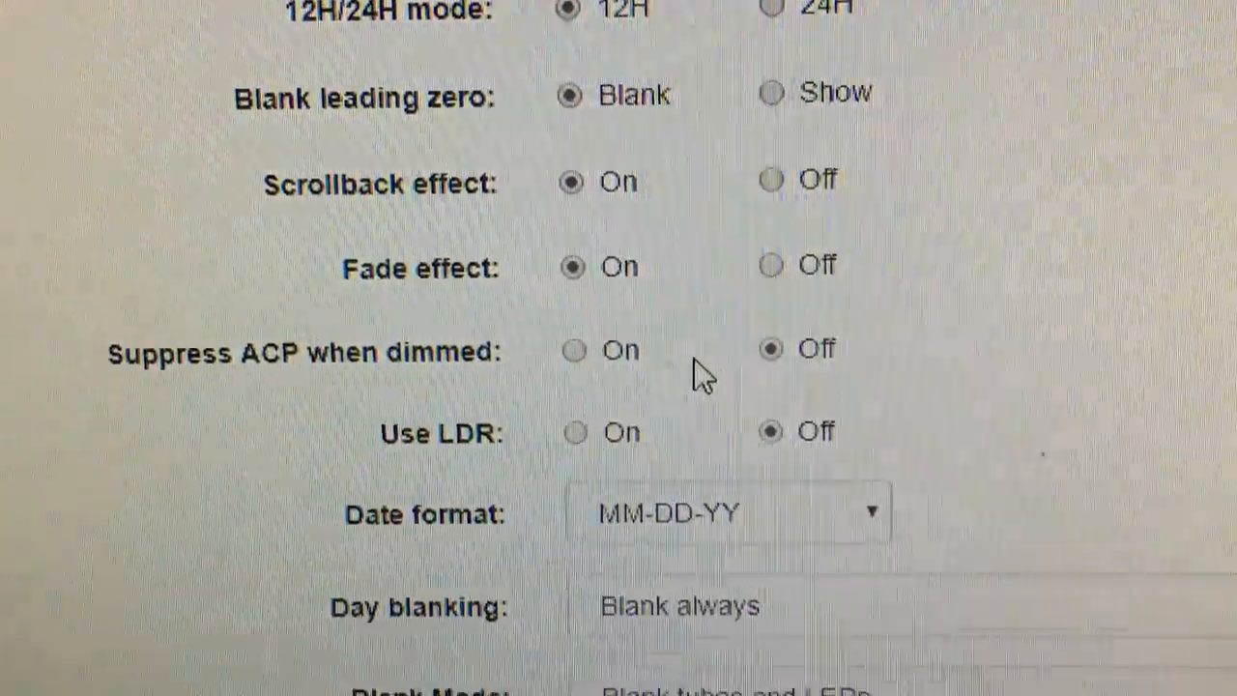
scroll("down", 3)
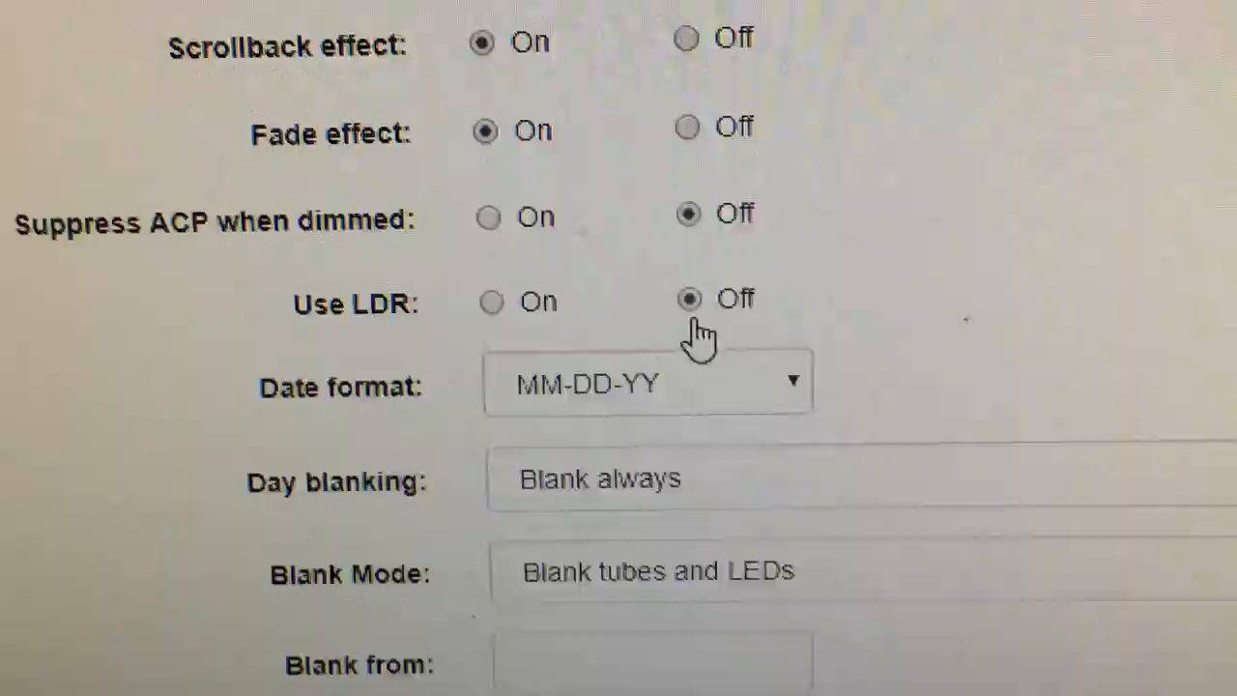
scroll("down", 3)
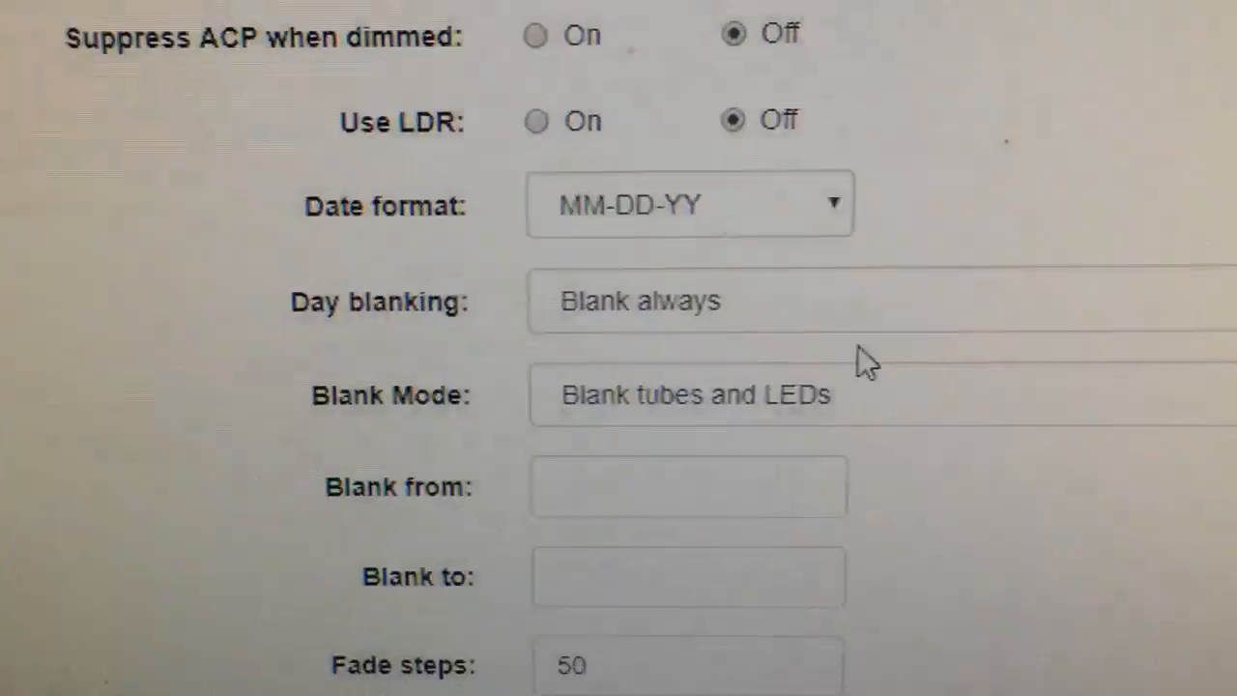
left_click(676, 301)
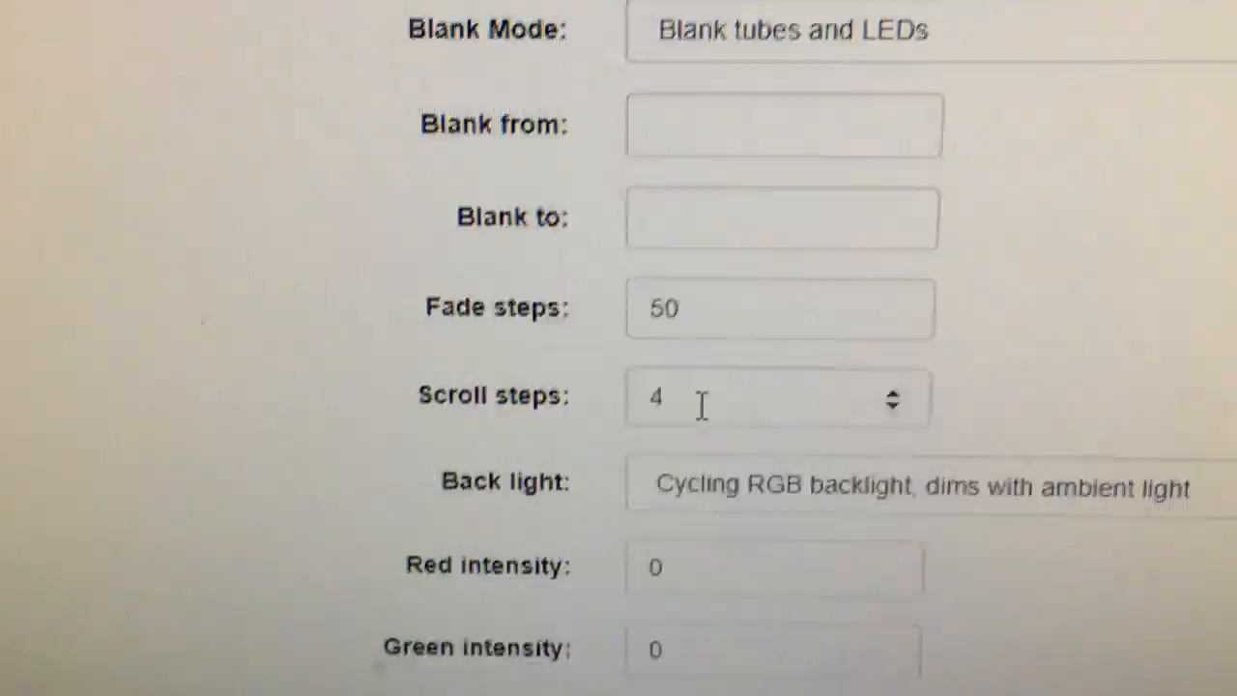
scroll("down", 3)
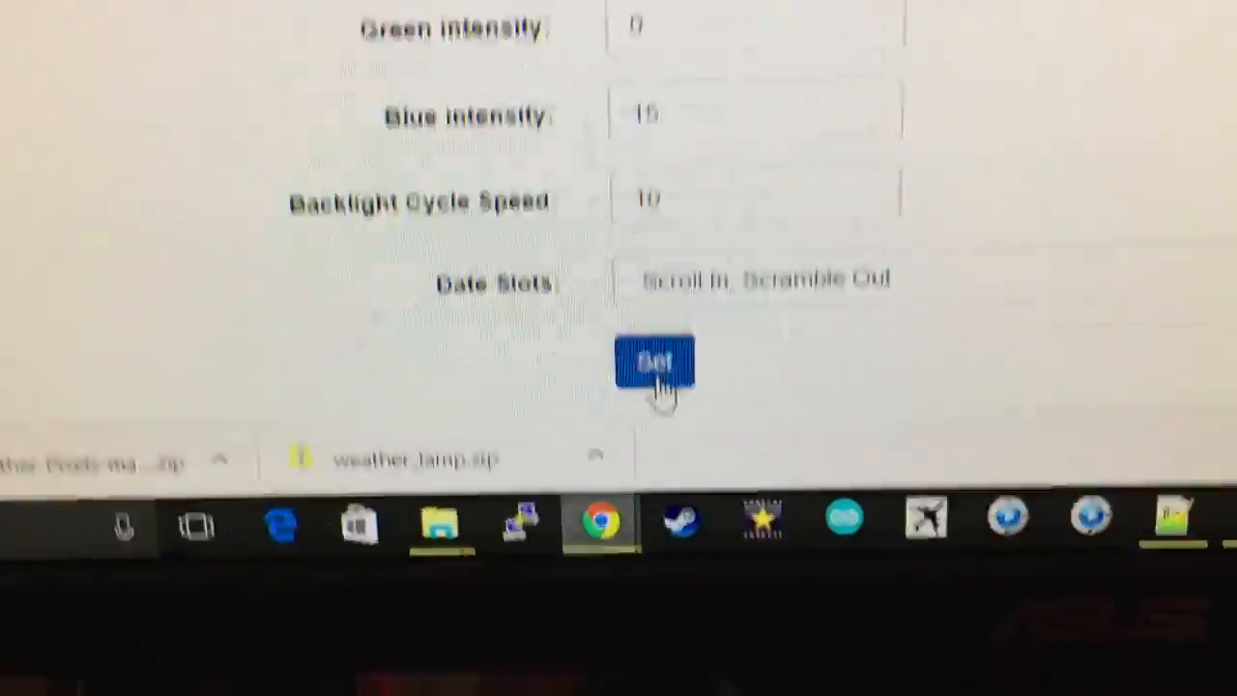